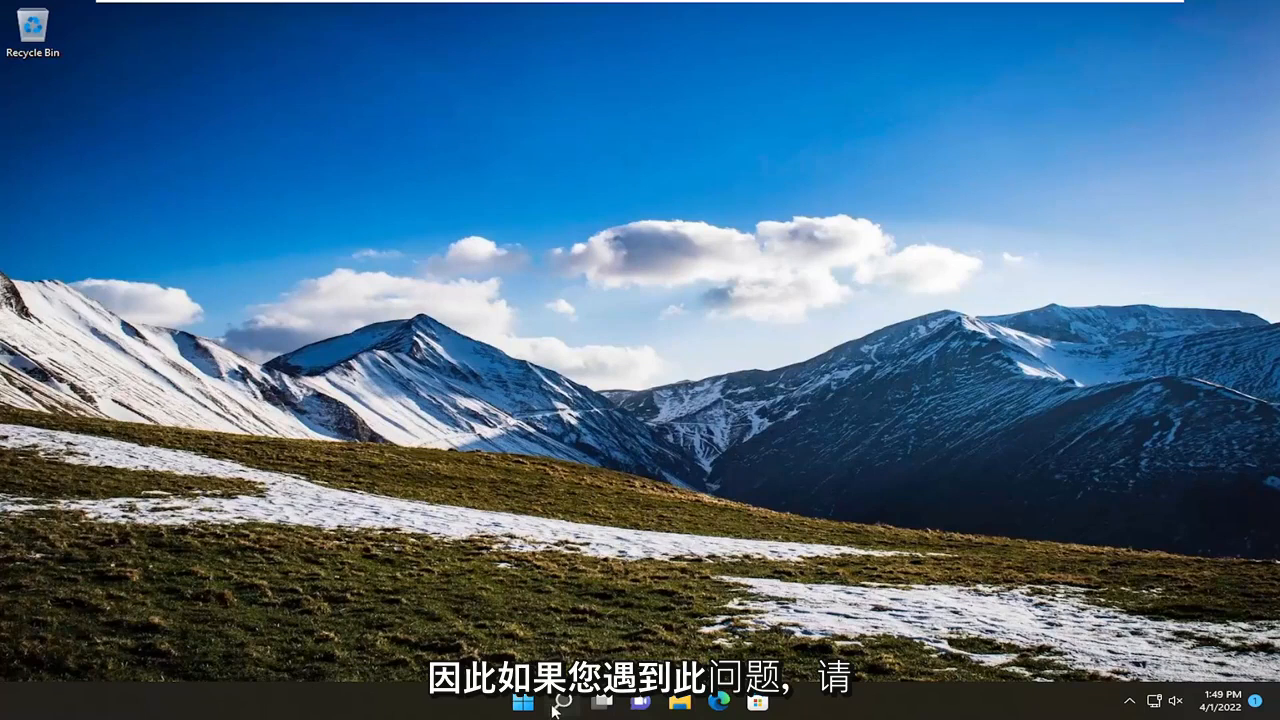
Search for 'troubleshoot' and open Troubleshoot settings from the best match
click(522, 700)
text(troubleshoot)
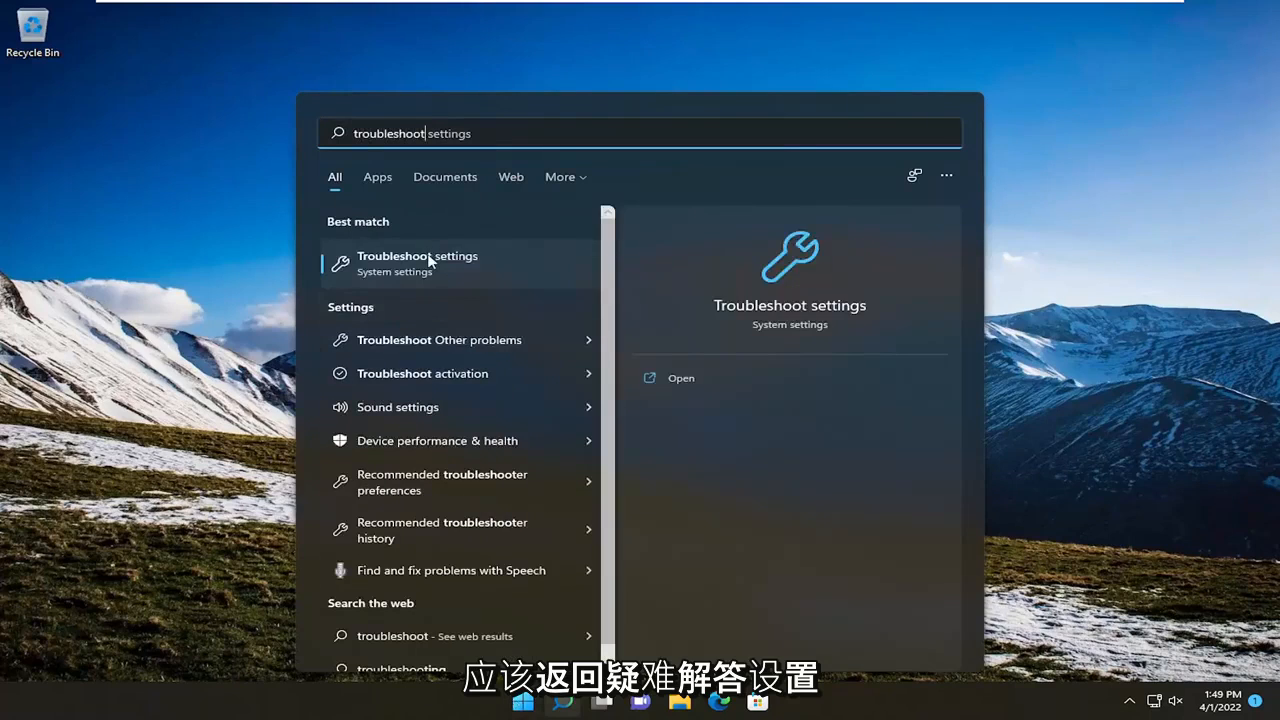
click(417, 263)
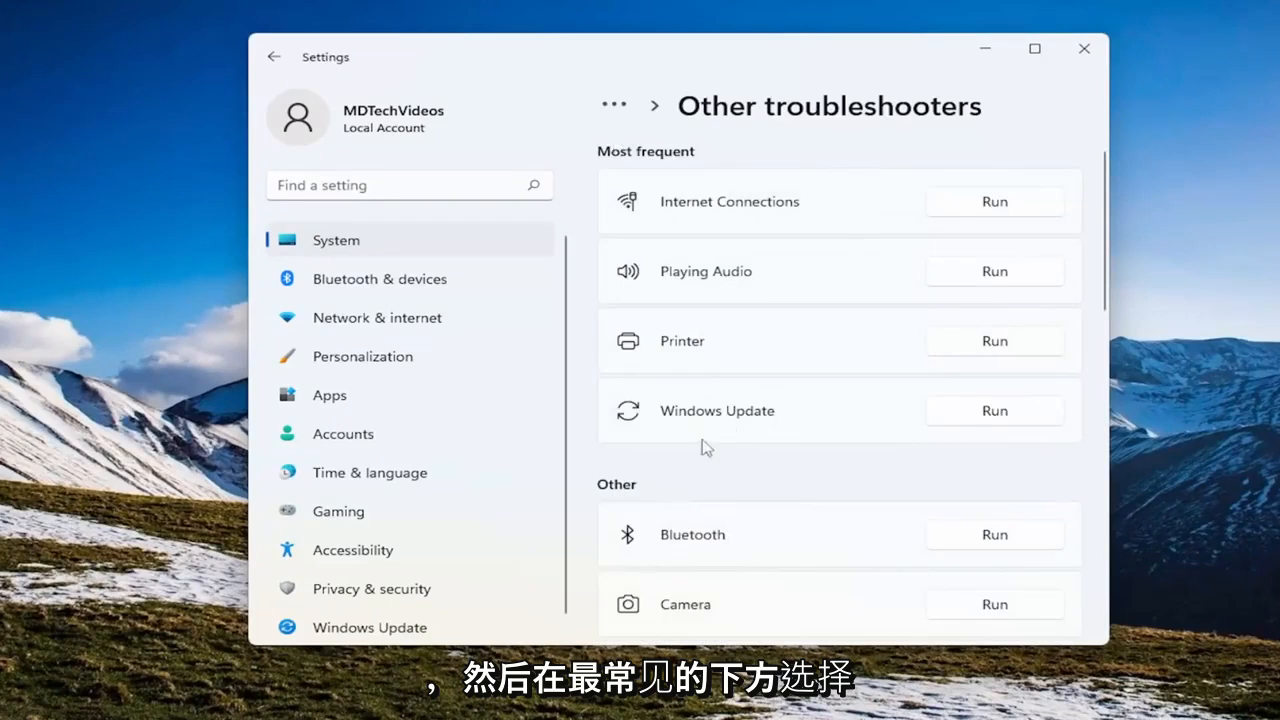
mouse_move(994, 410)
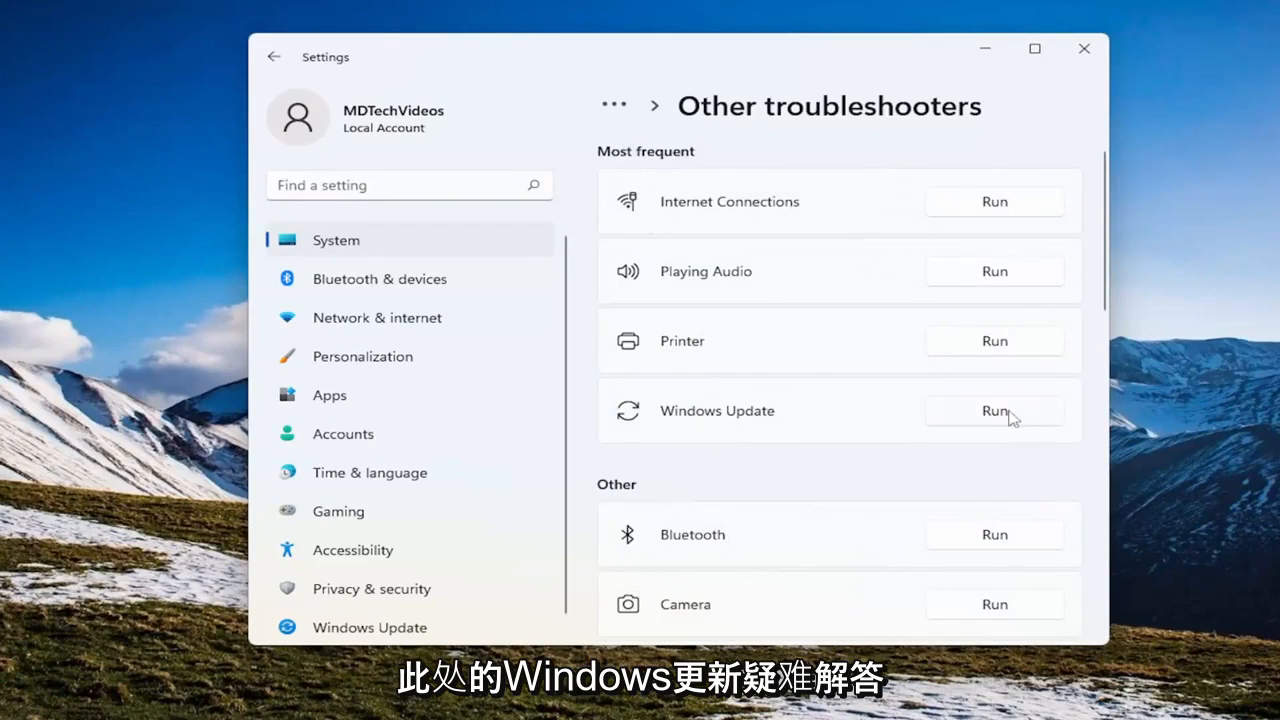
Run the Windows Update troubleshooter from Other troubleshooters
click(994, 411)
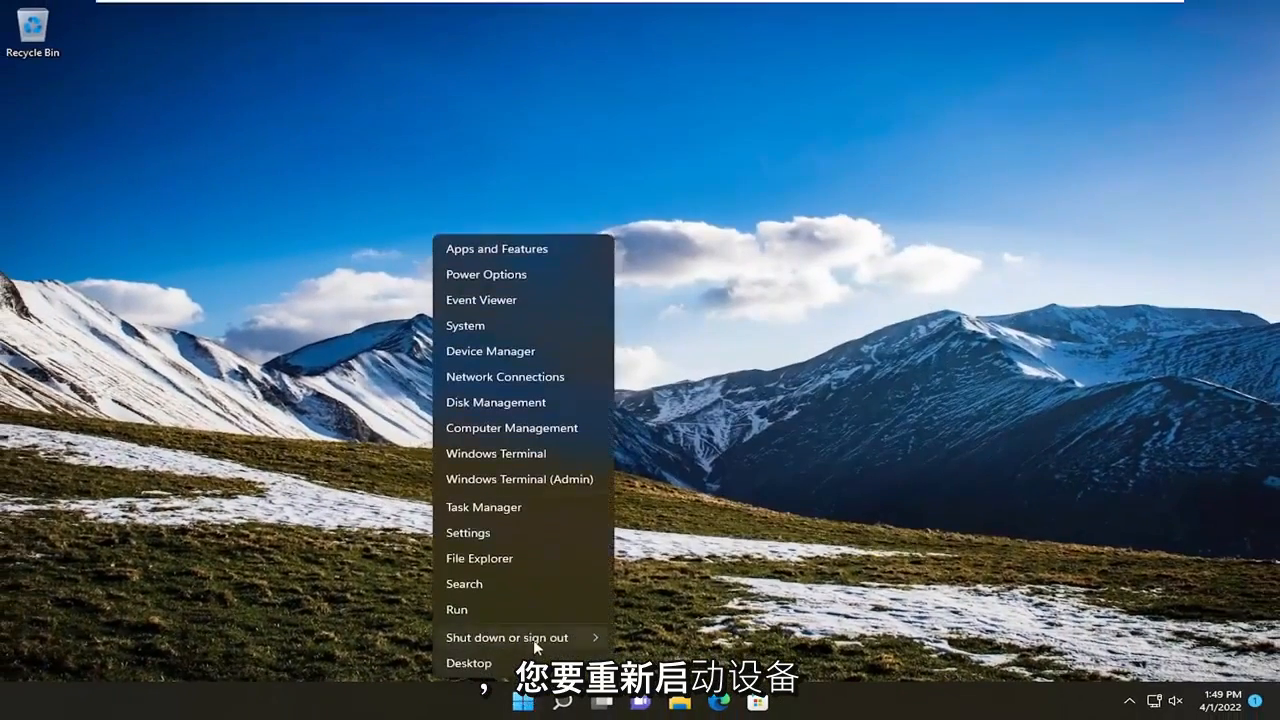
Restart the device, then search 'update' and open Check for updates
click(506, 637)
text(update)
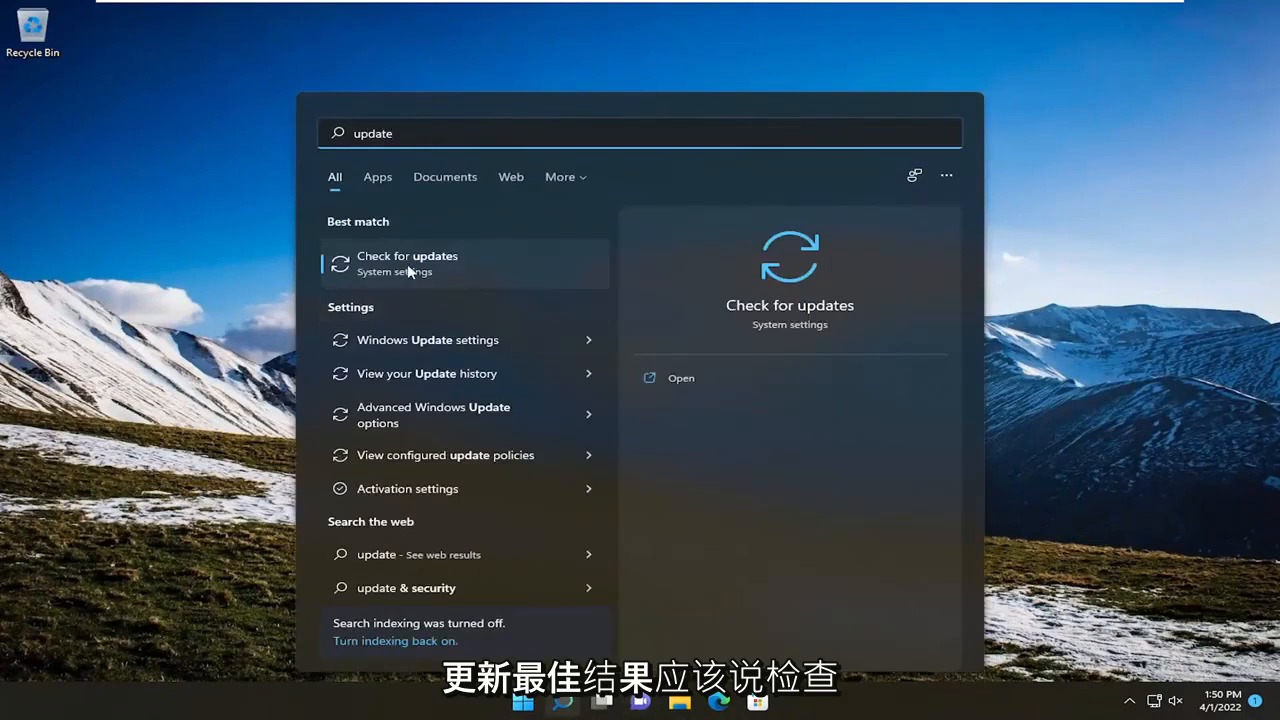
click(407, 263)
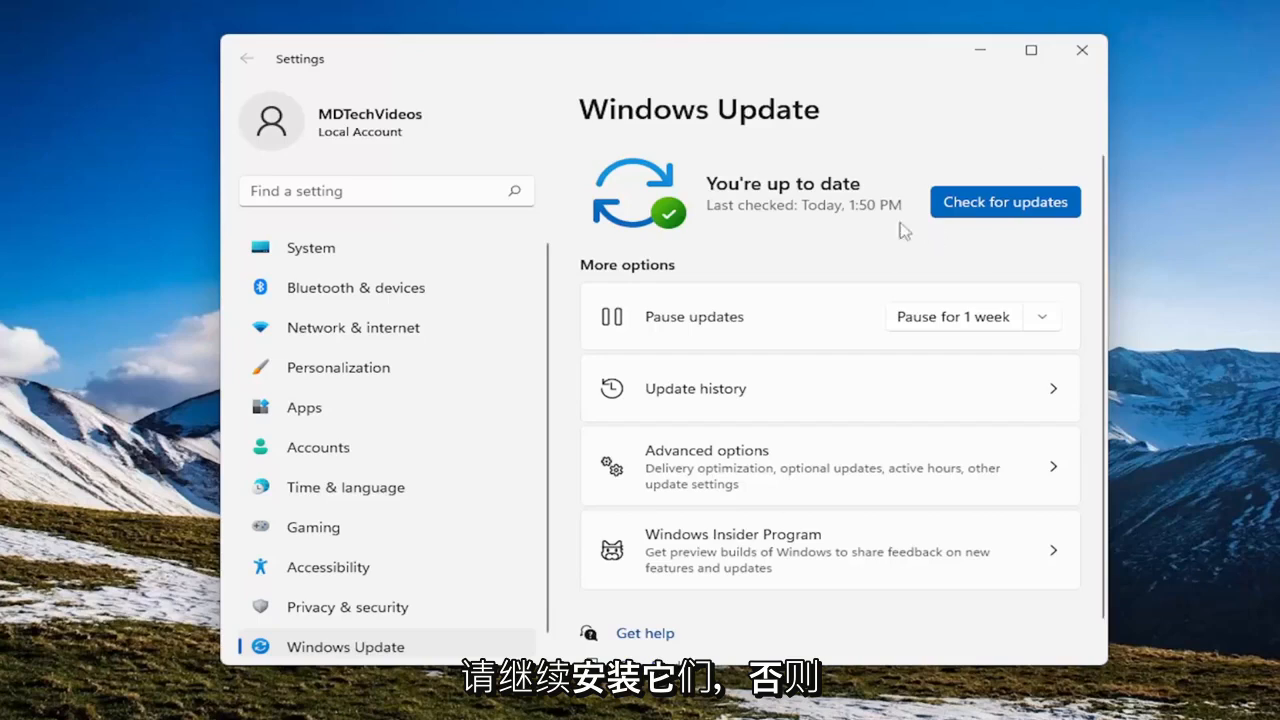
mouse_move(924, 256)
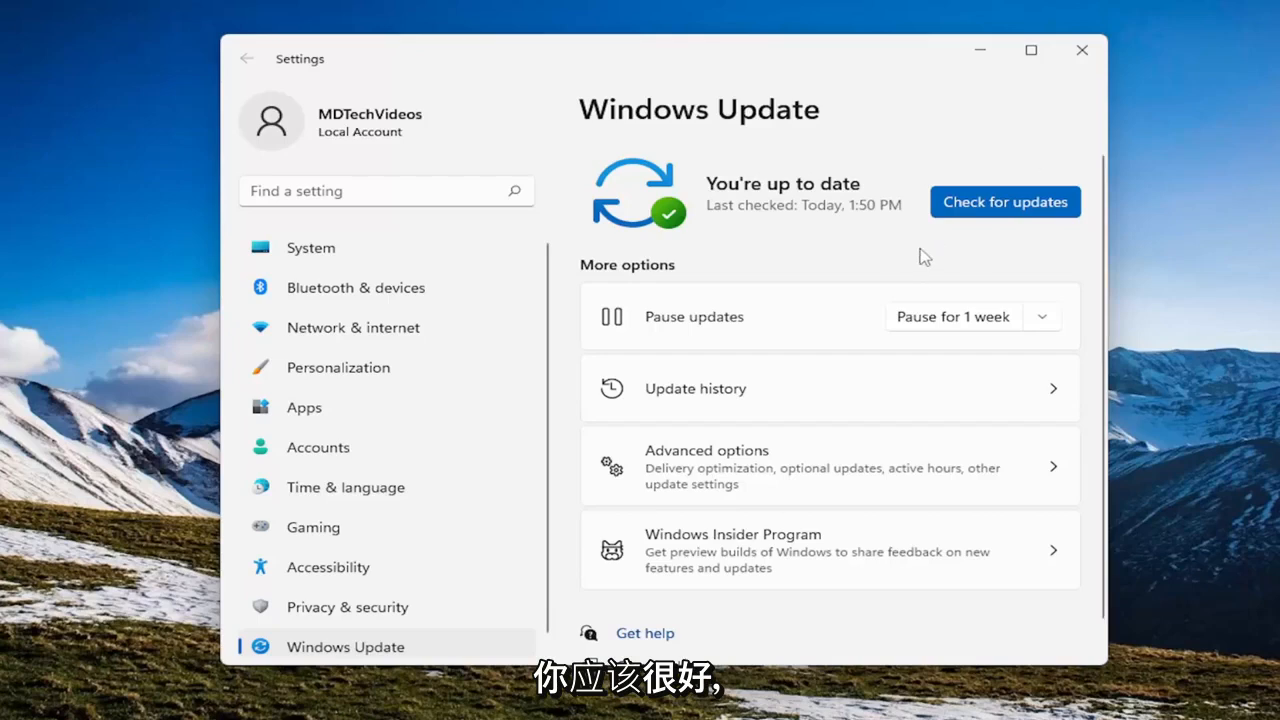
Close Settings after confirming Windows Update shows 'You're up to date'
click(1081, 50)
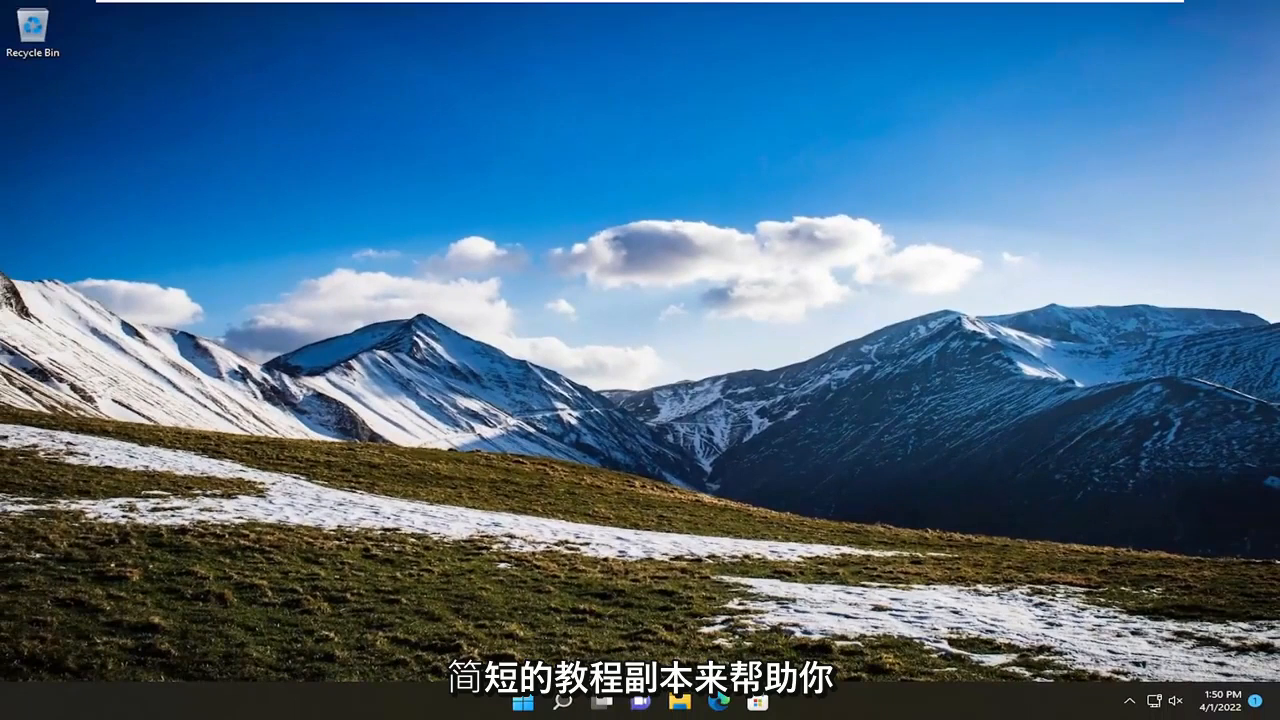